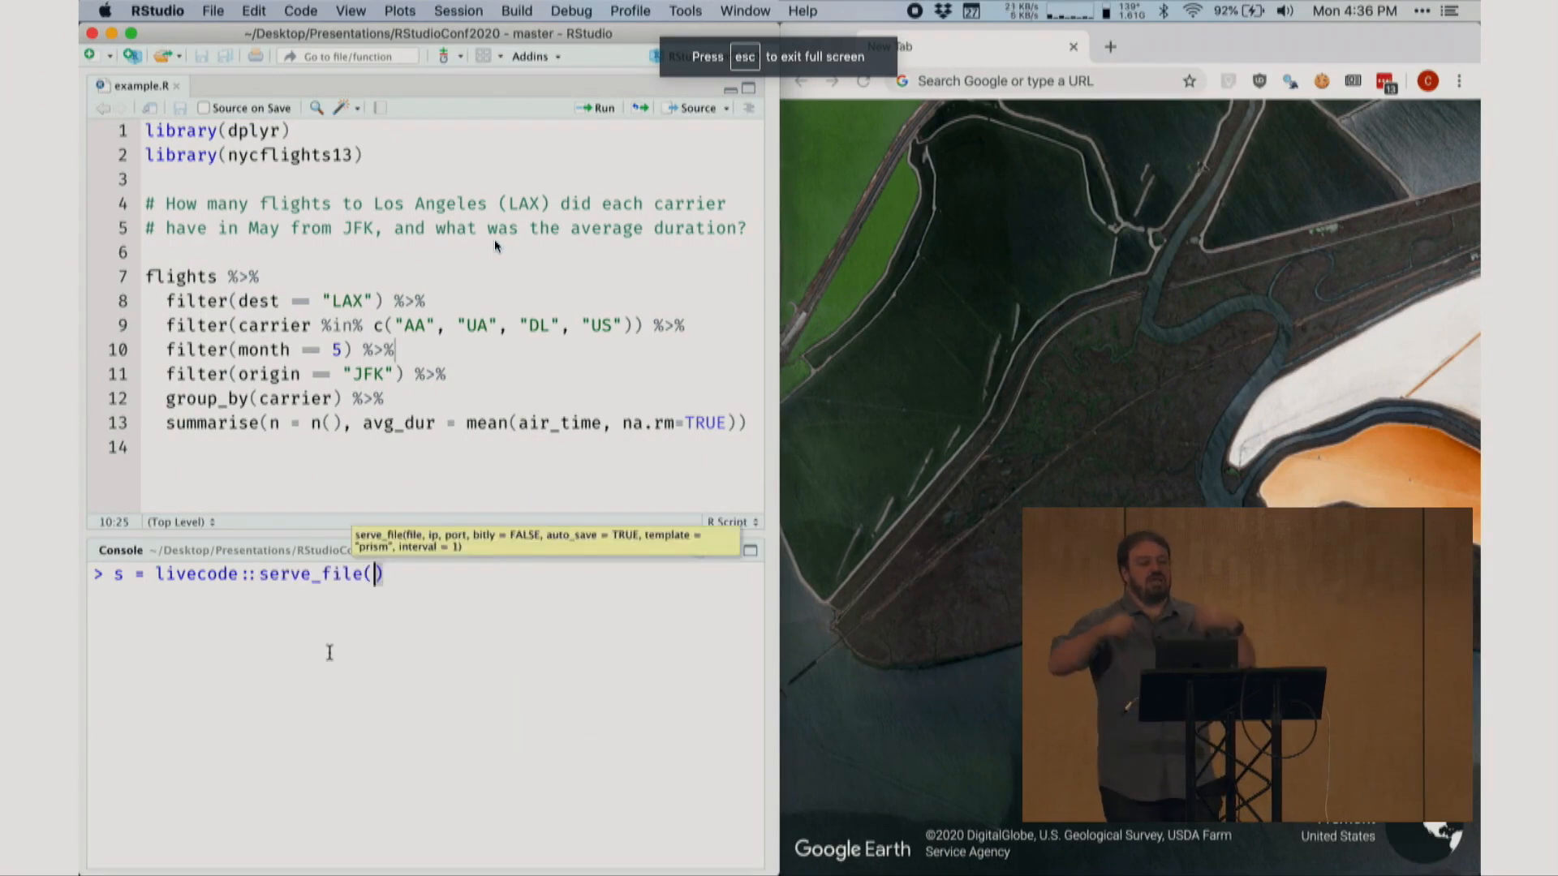
- Run s = livecode::serve_file(bitly=TRUE) to share example.R live with a bit.ly link
{"action": "type", "text": "bitly="}
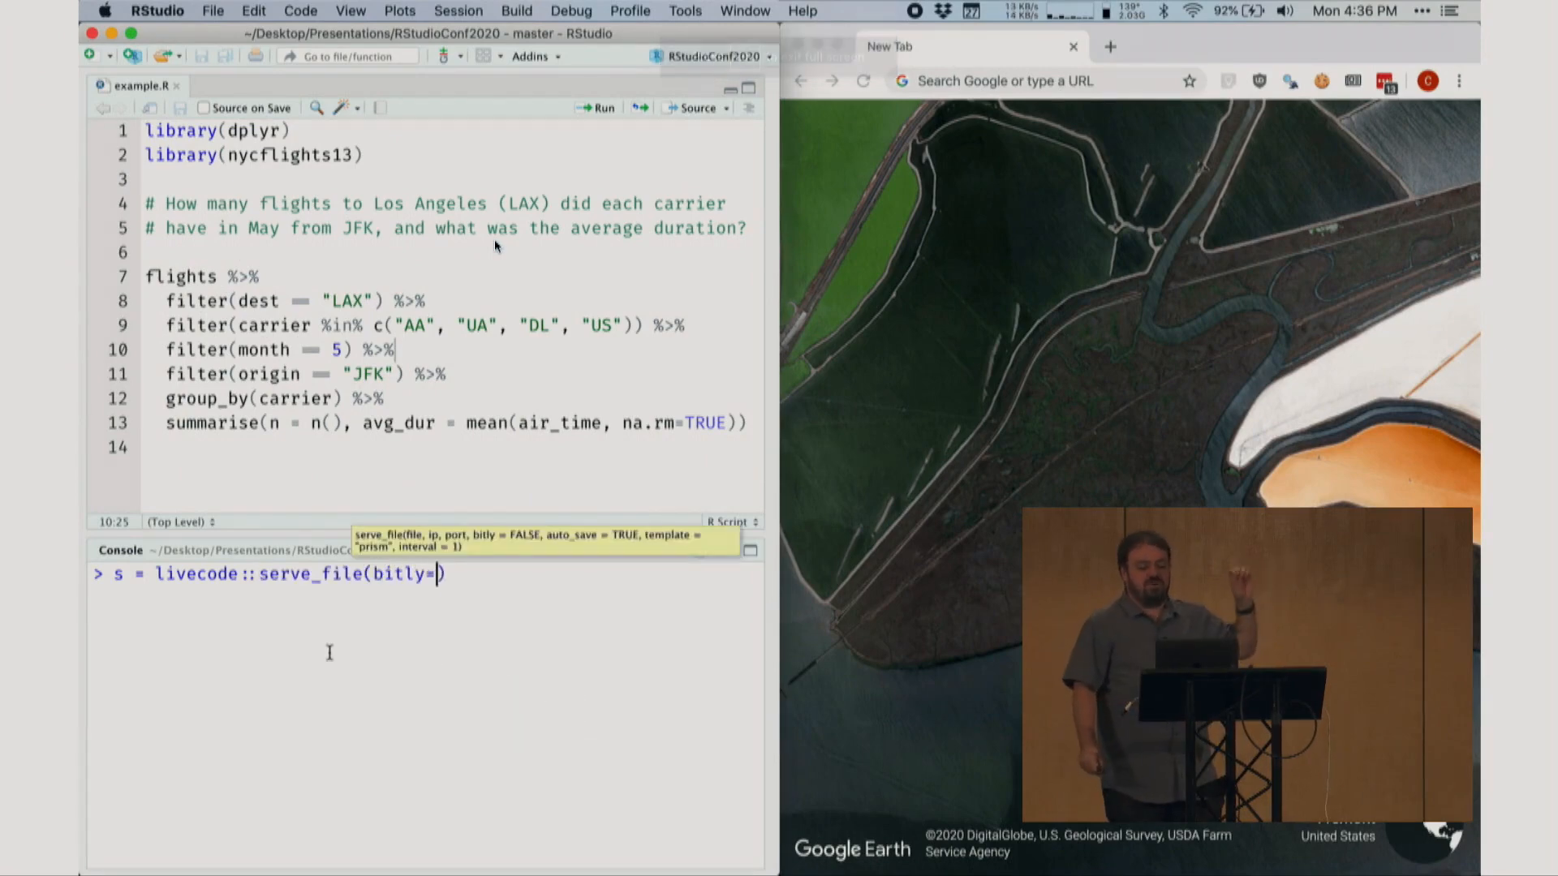
{"action": "type", "text": "TRUE"}
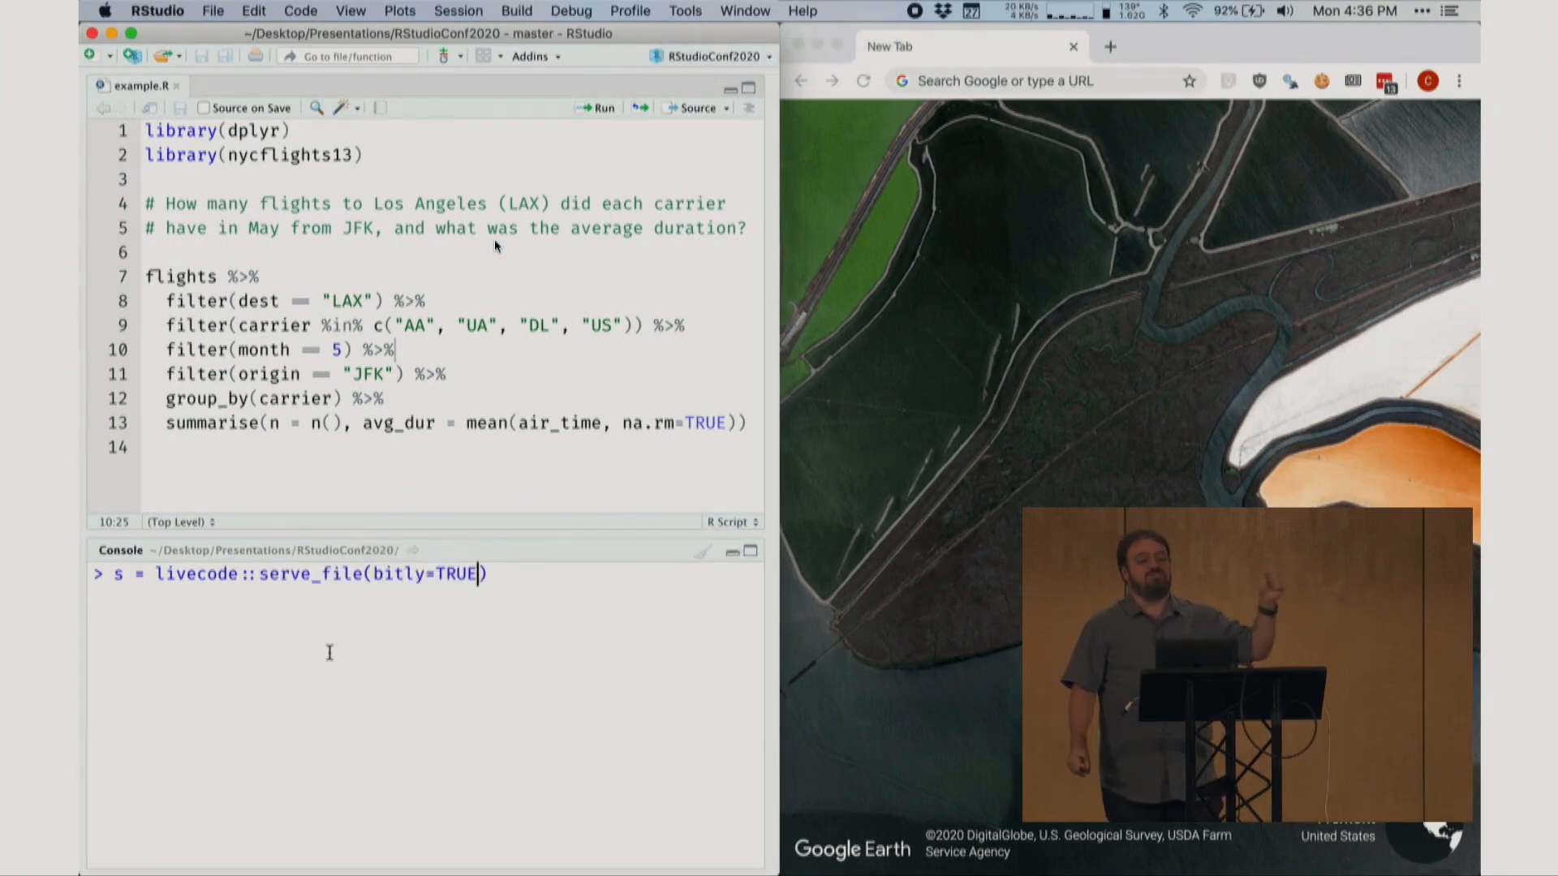
{"action": "key", "text": "Return"}
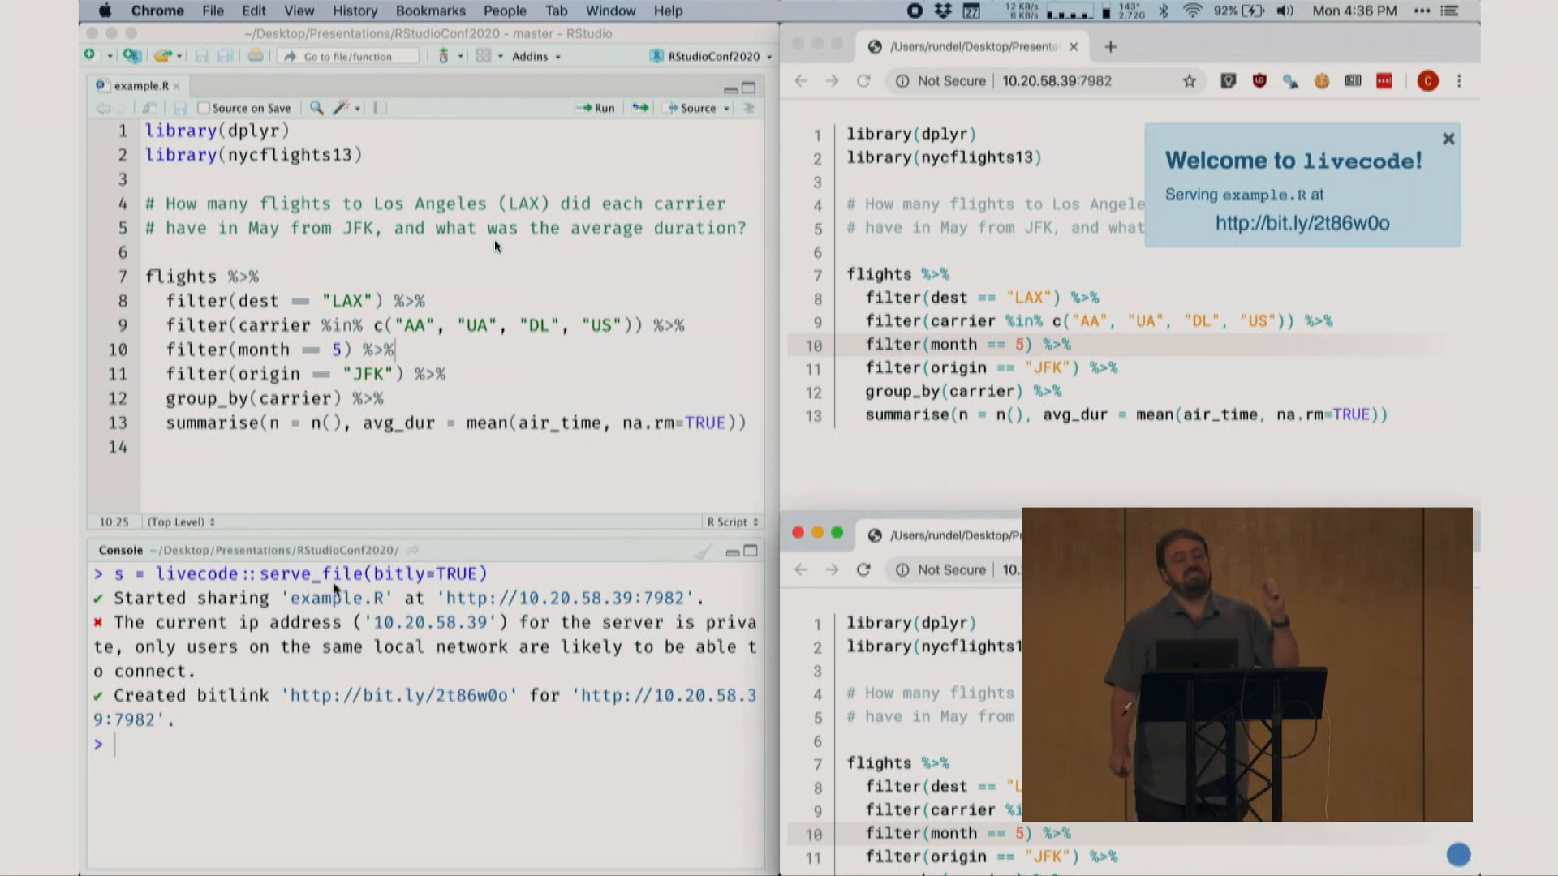
- Replace the separate JFK origin filter line by adding , origin == "JFK" to the destination filter
{"action": "left_click", "coordinate": [171, 302]}
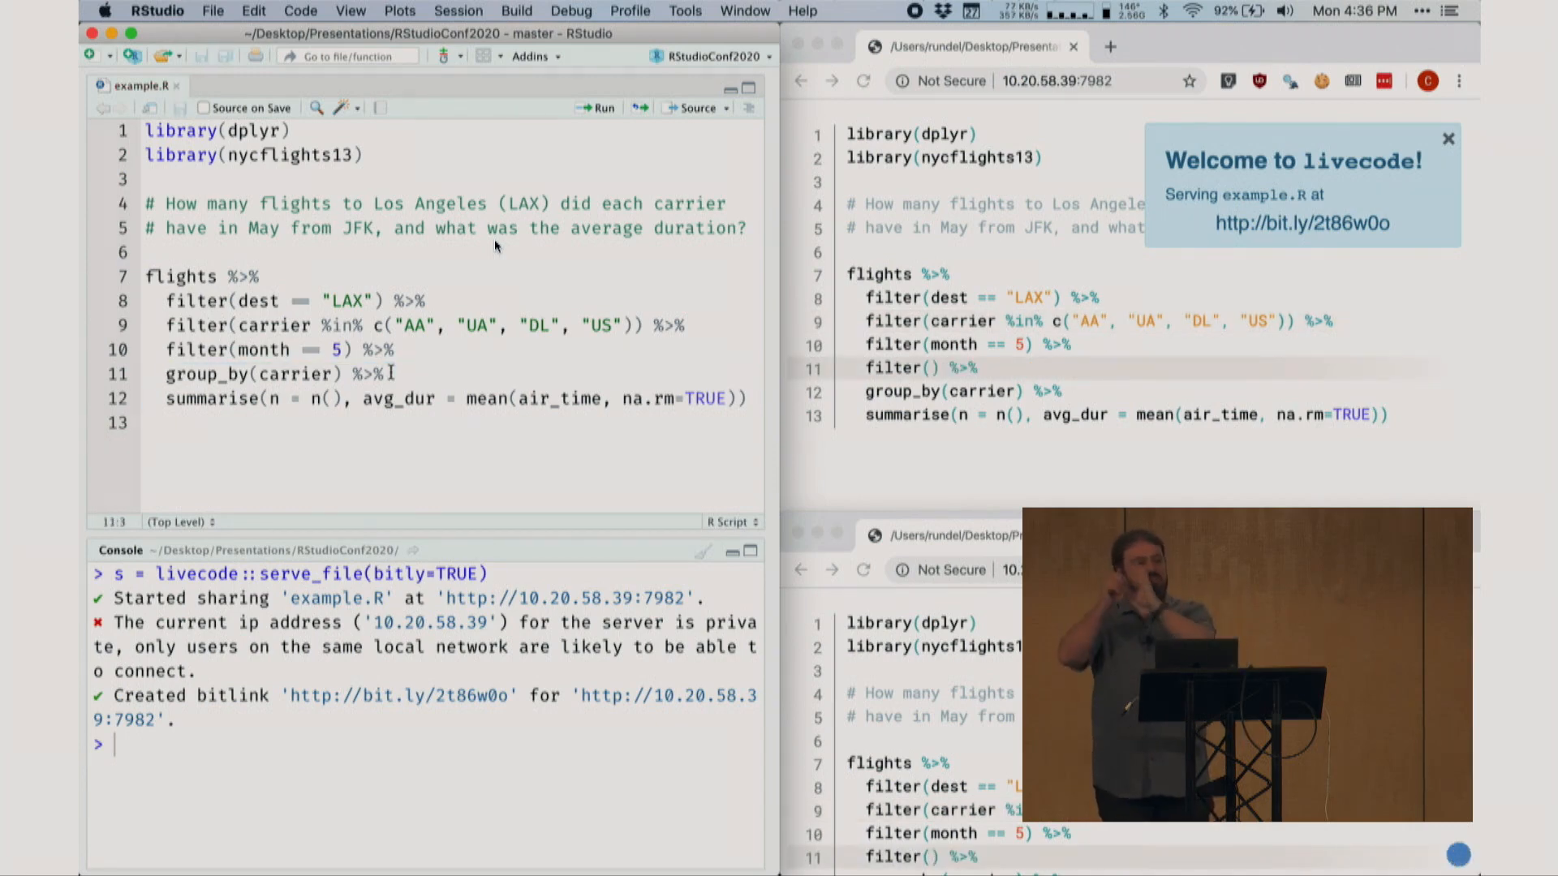
{"action": "type", "text": ", origin == \"JFK\") %>%"}
{"action": "type", "text": "s = livecode"}
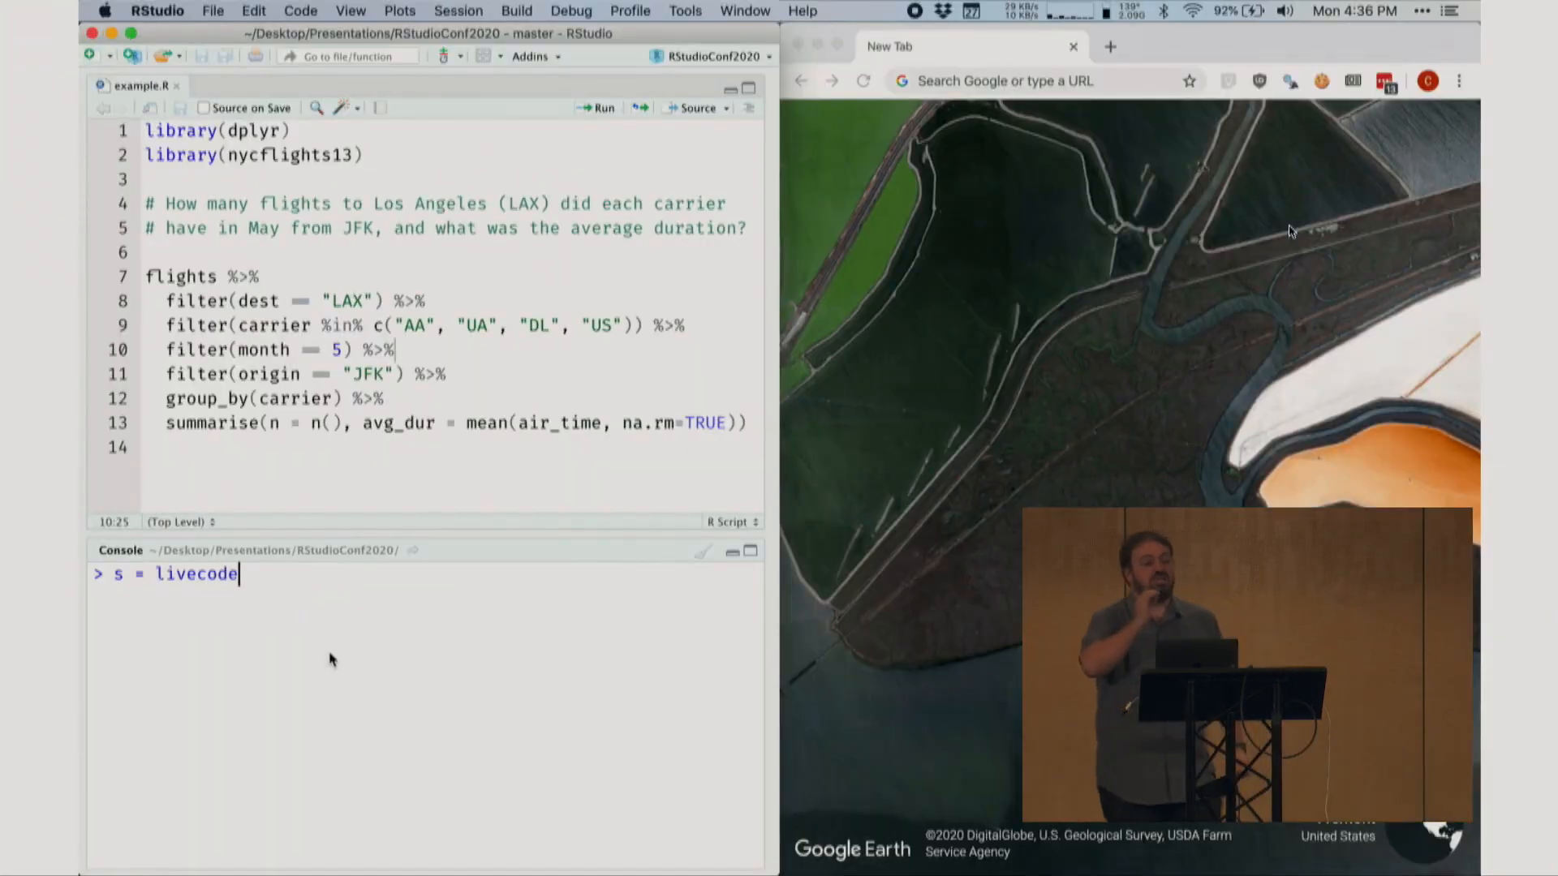
- Enter s = livecode::serve_file(bitly=TRUE) again to re-share example.R, then return to the script
{"action": "type", "text": "::serve_file()"}
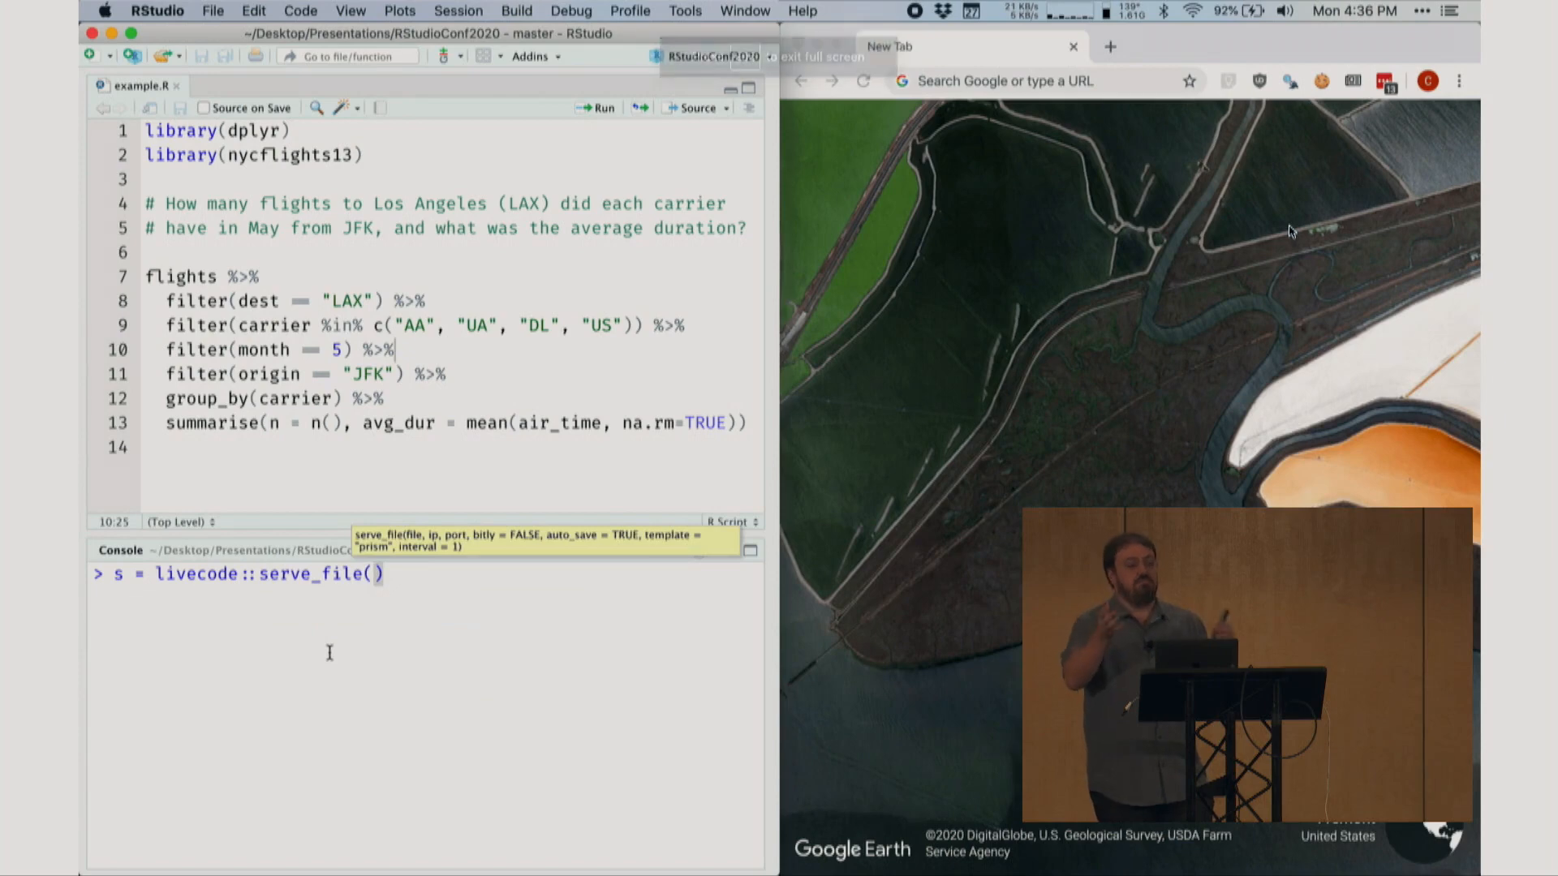
{"action": "type", "text": "bitly=TRUE"}
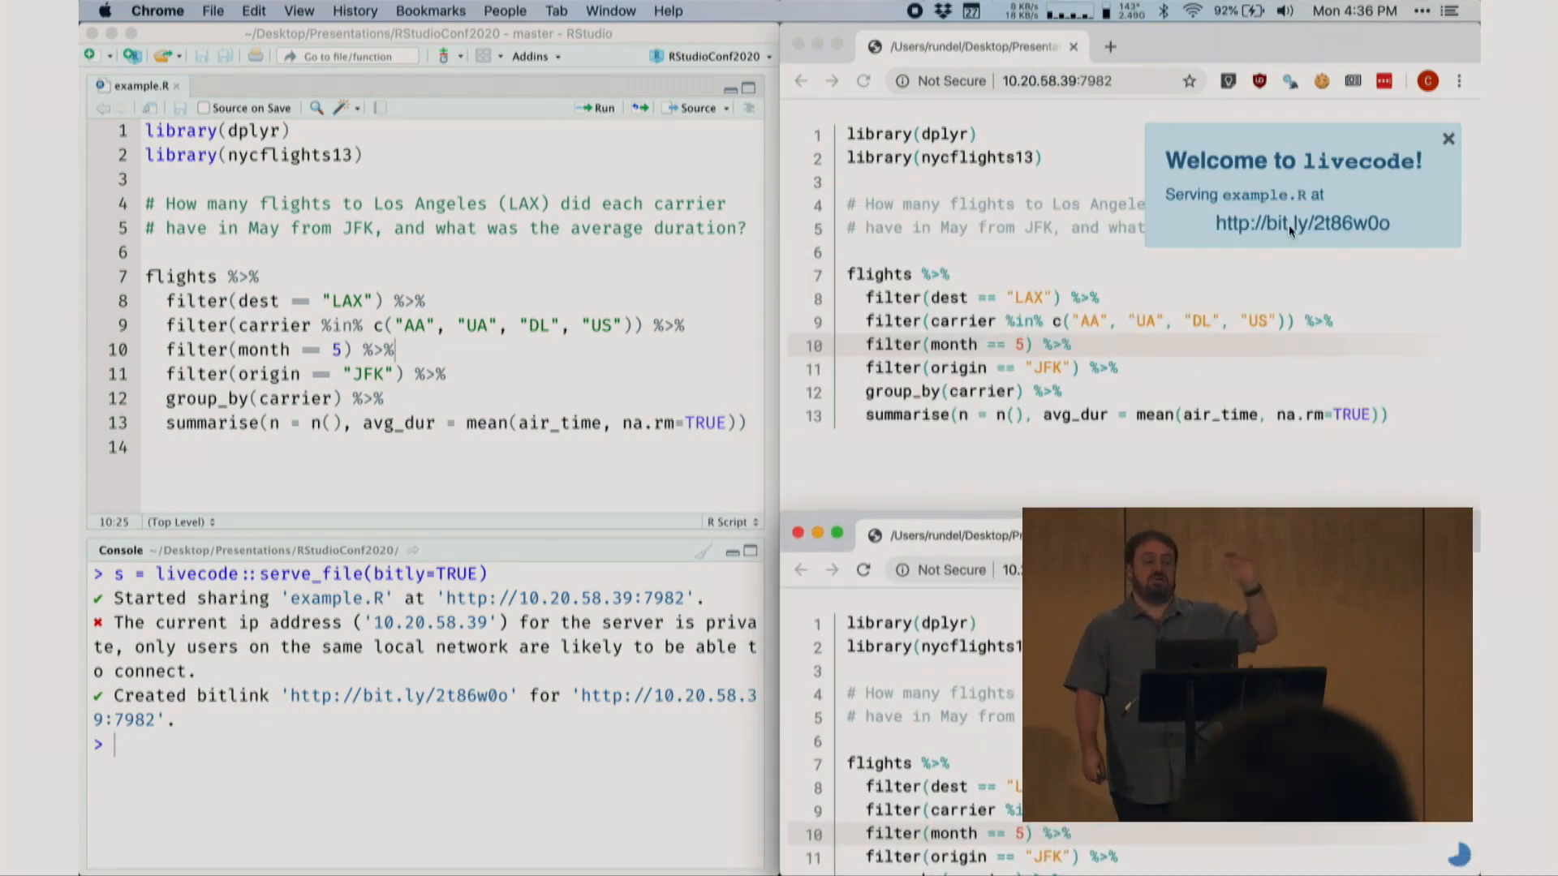
{"action": "left_click", "coordinate": [323, 351]}
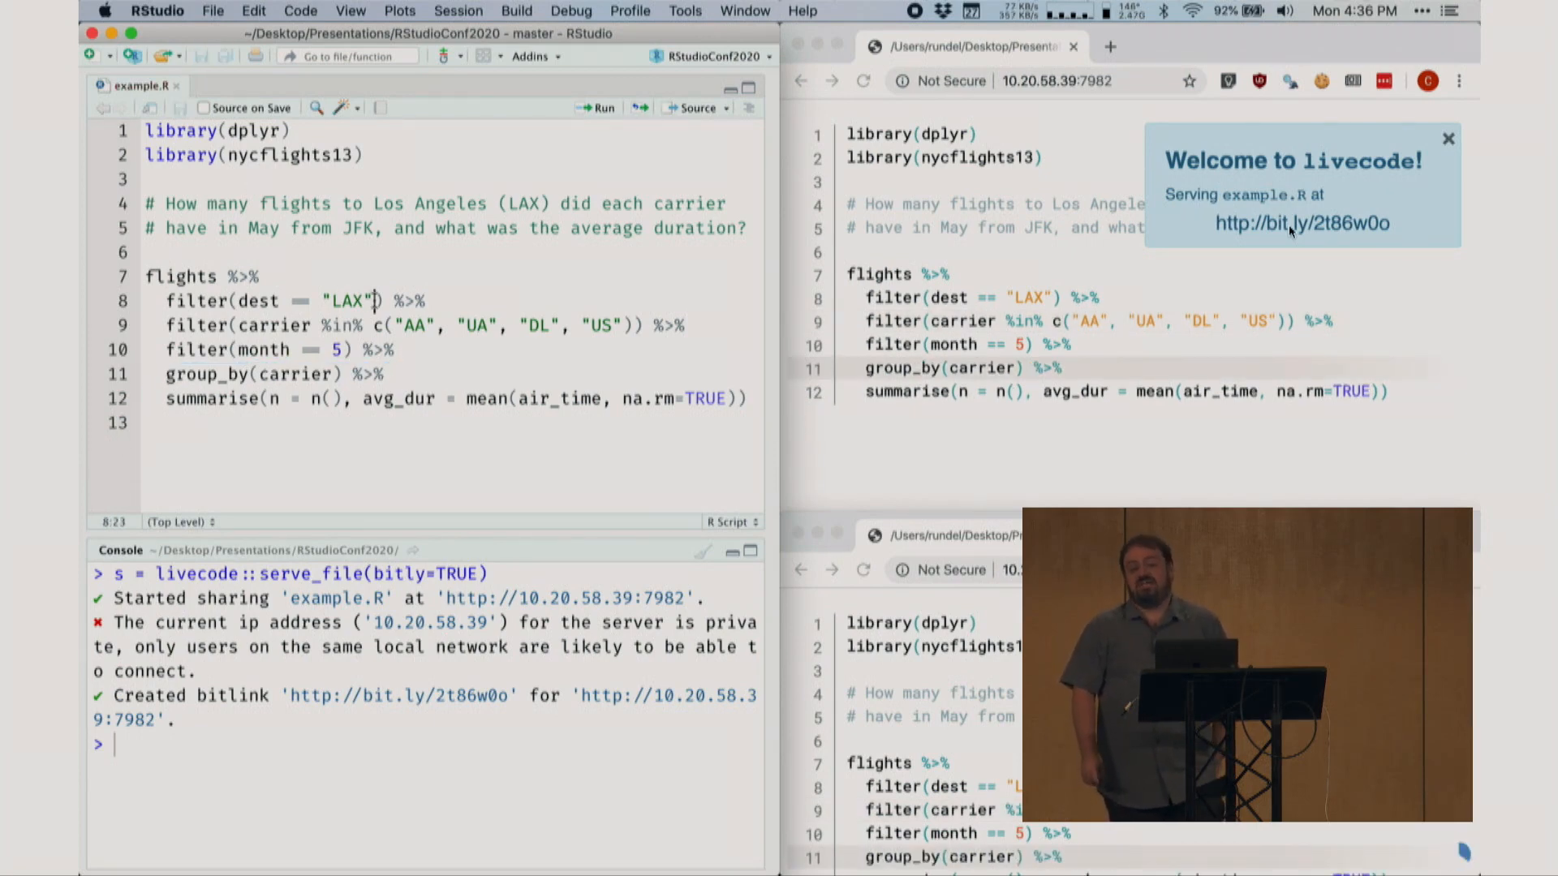
- Add , origin == "JFK" inside filter(dest == "LAX"), with browser copies updating live
{"action": "type", "text": ", origin == \"JFK\""}
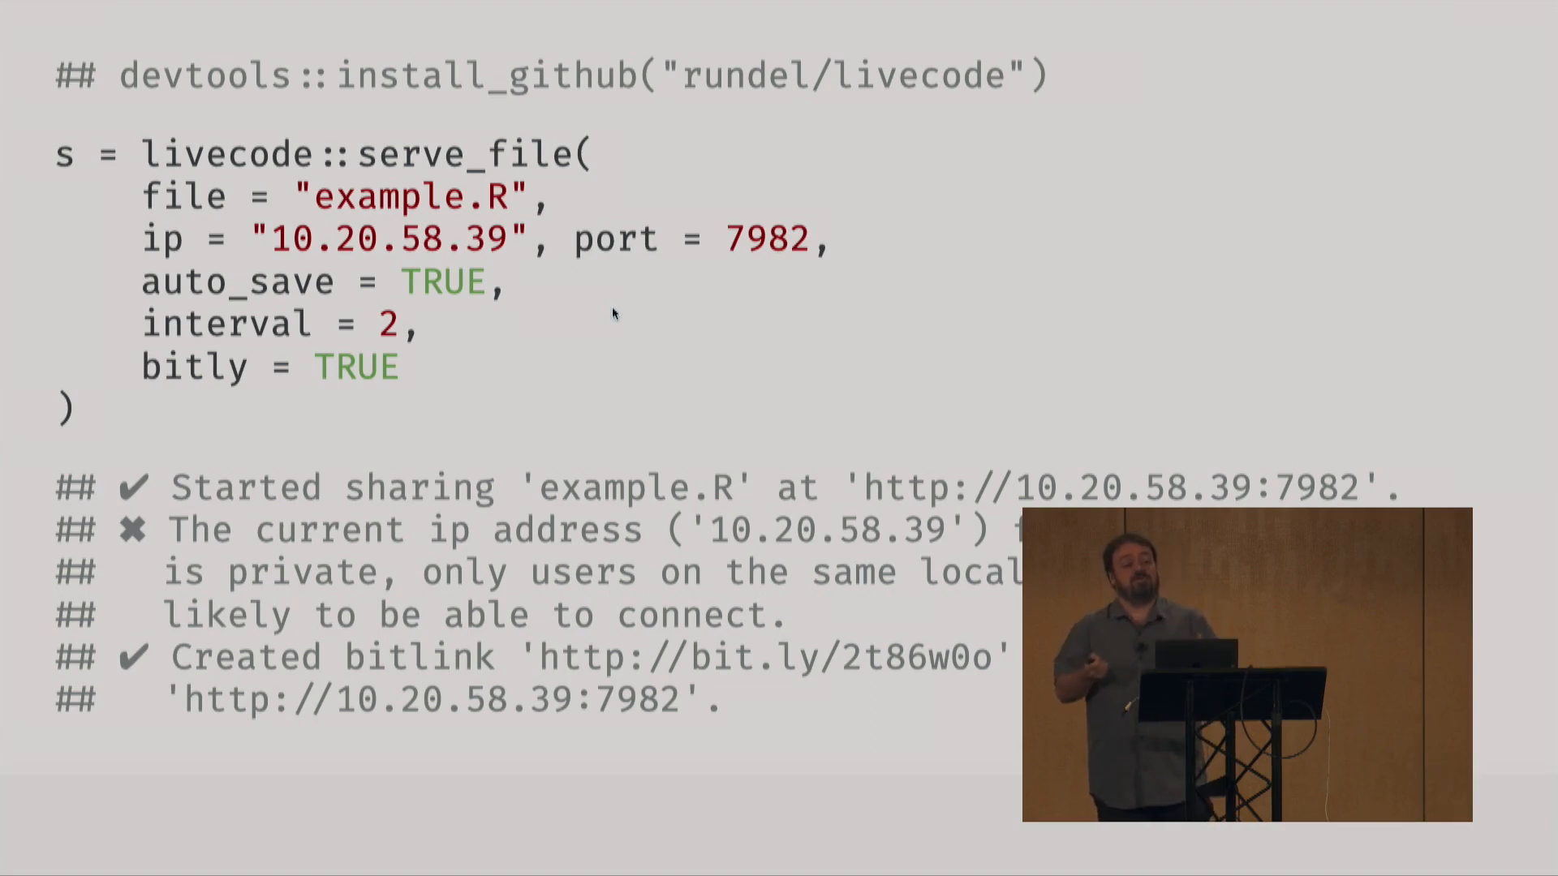
- Advance the slideshow past the serve_file code slide to its summary
{"action": "left_click", "coordinate": [521, 402]}
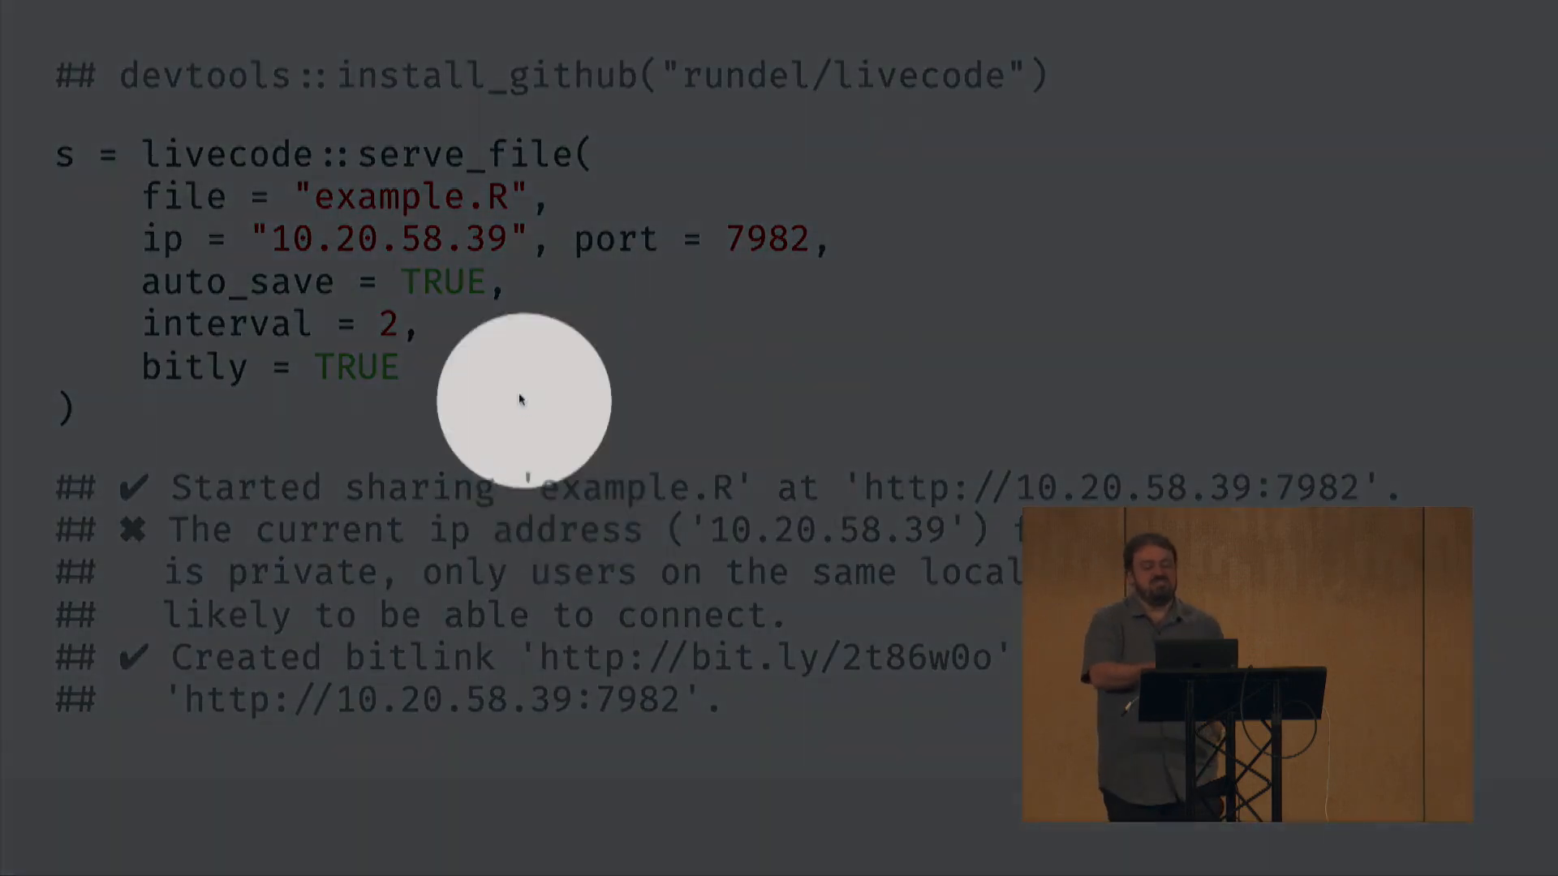